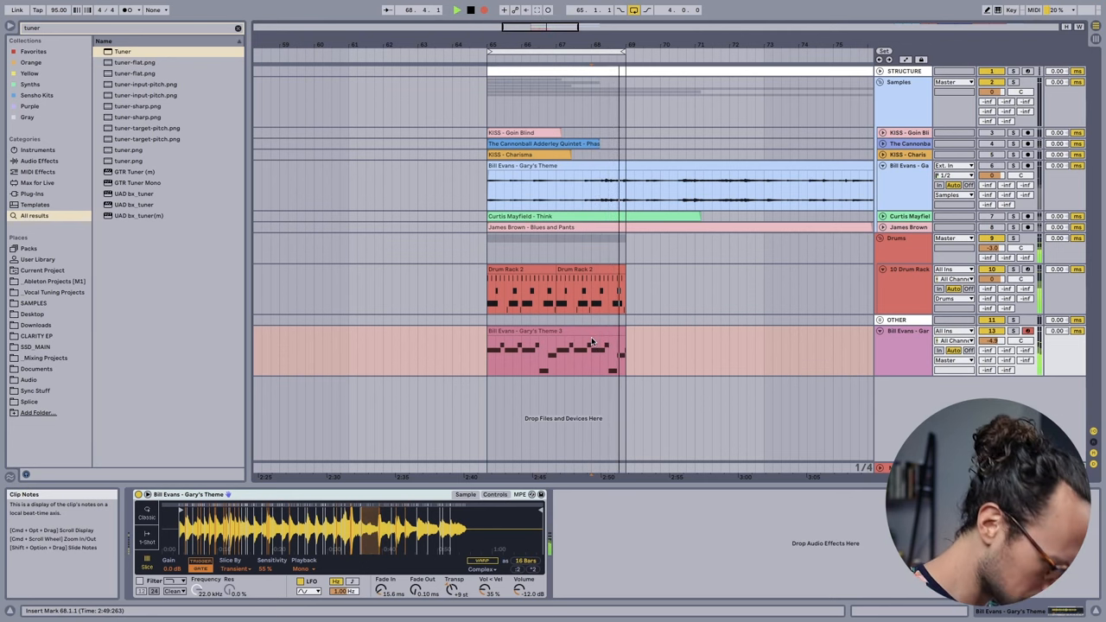
Step: Search the browser for 'pete r' to find the Pete Rock project files
{"action": "type", "text": "pete r"}
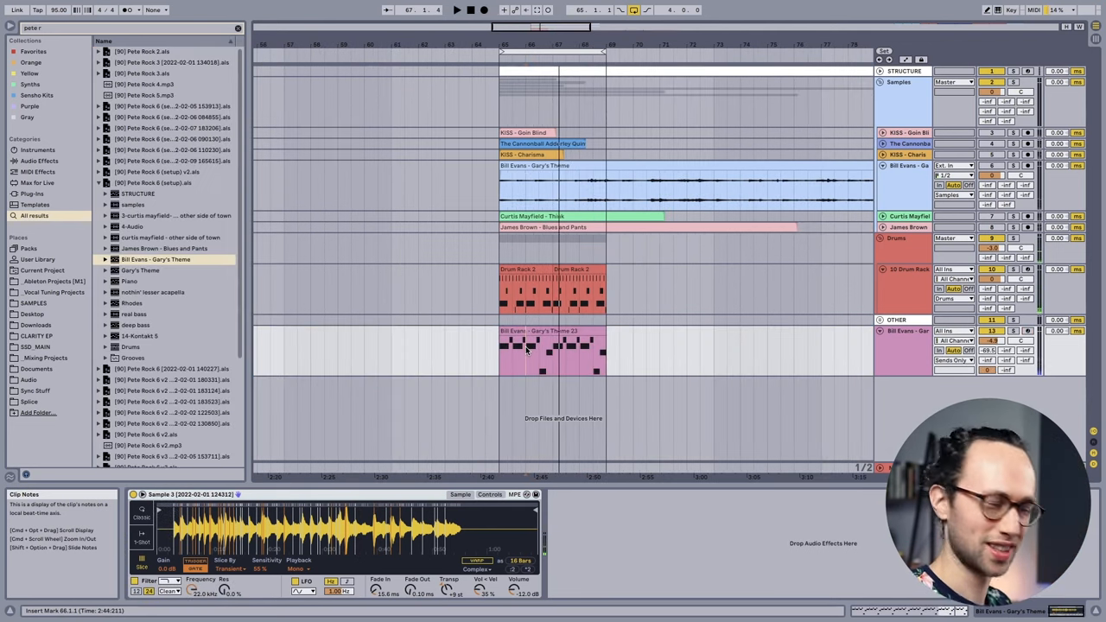
{"action": "left_click", "coordinate": [456, 11]}
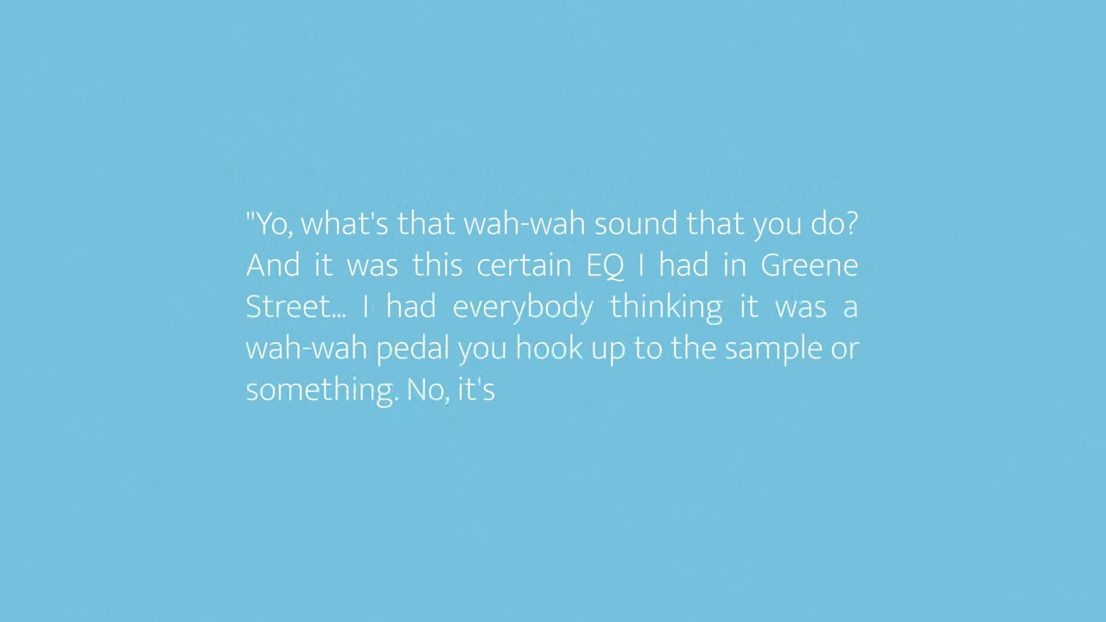
{"action": "type", "text": "an EQ.\""}
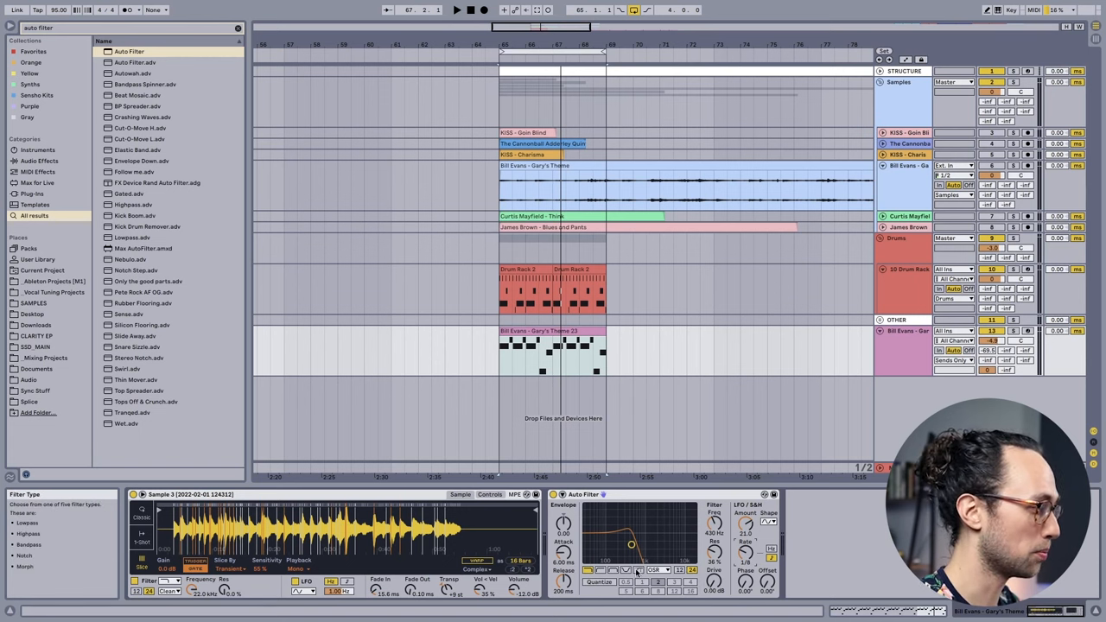
Step: Switch the Auto Filter to a different filter type for a resonant peak curve
{"action": "left_click", "coordinate": [637, 571]}
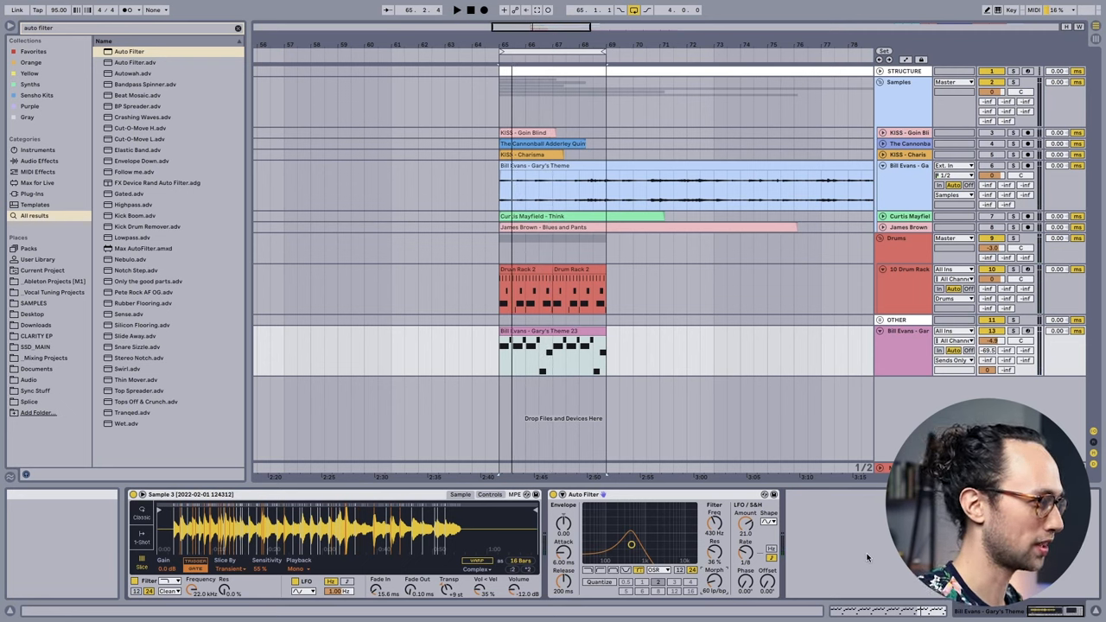
{"action": "mouse_move", "coordinate": [745, 521]}
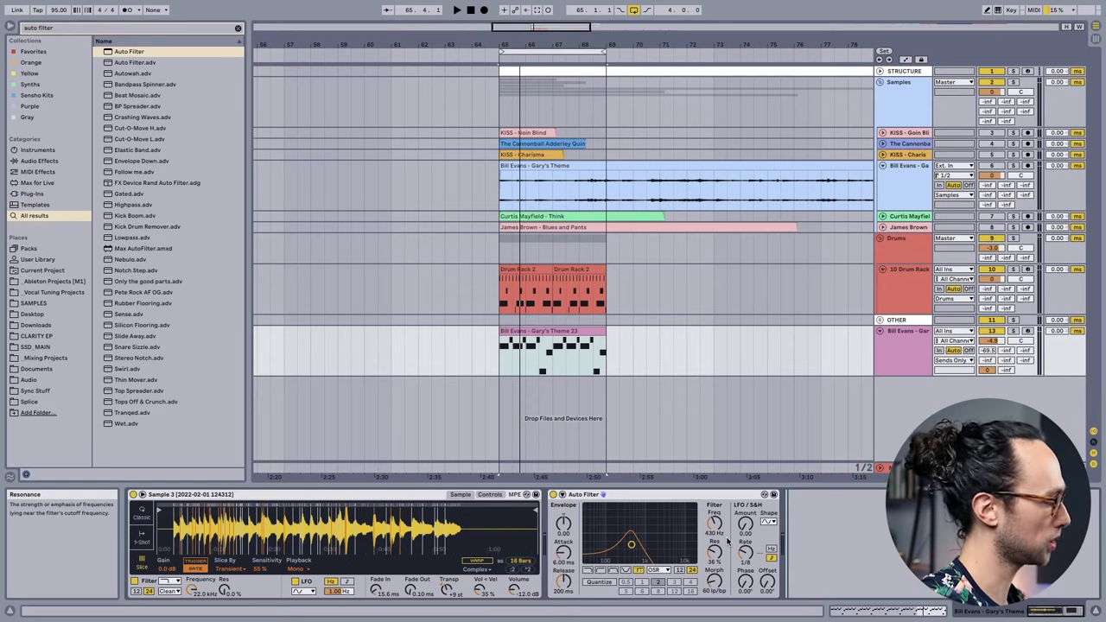
Step: In MIDI Map Mode, select the Auto Filter cutoff knob as the mapping target
{"action": "left_click", "coordinate": [1064, 11]}
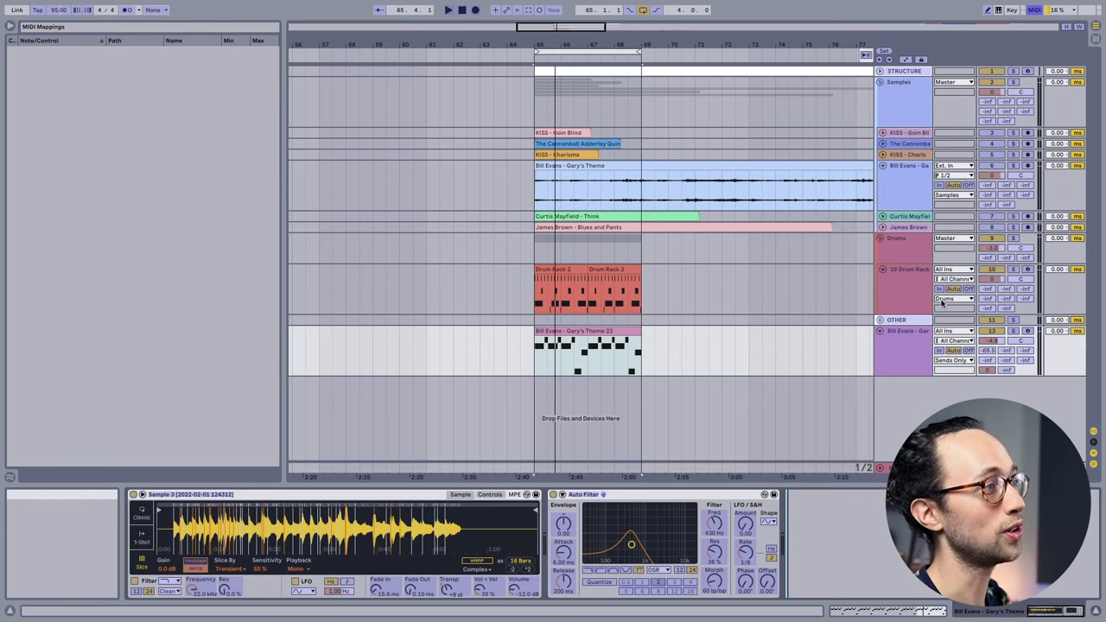
{"action": "mouse_move", "coordinate": [672, 537]}
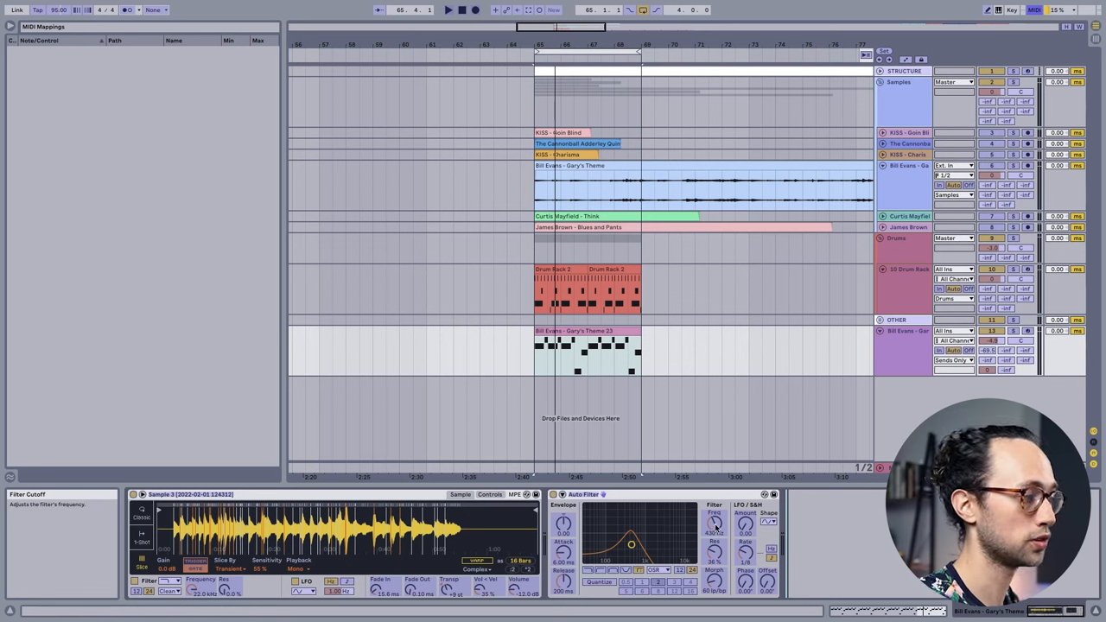
{"action": "left_click", "coordinate": [716, 514]}
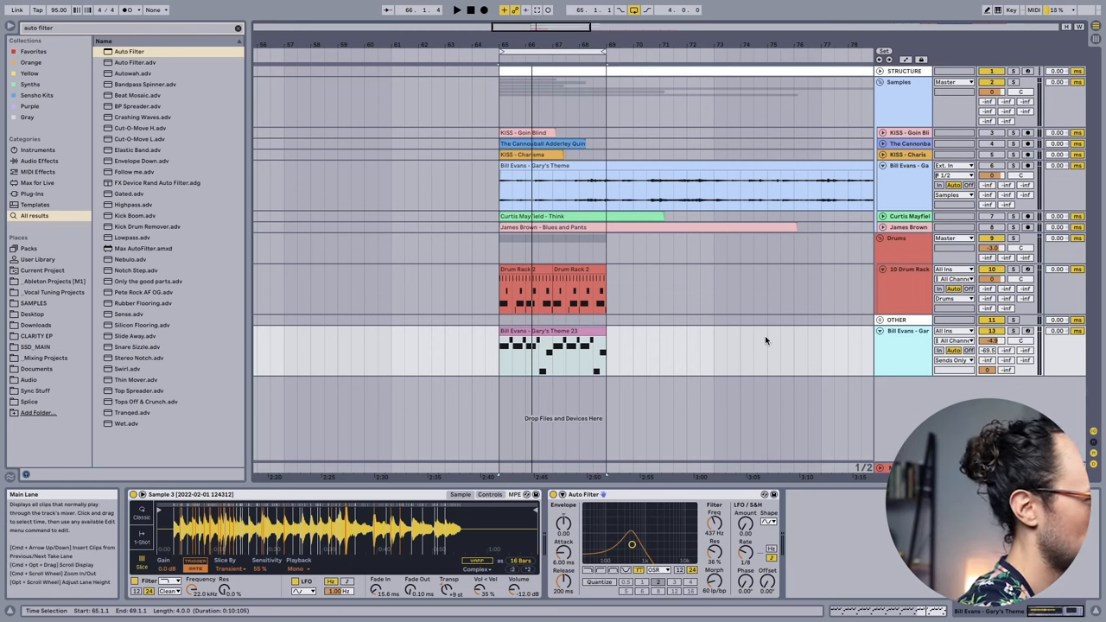
Step: Search the browser for 'pete rock' to return to the project files
{"action": "type", "text": "pete rock"}
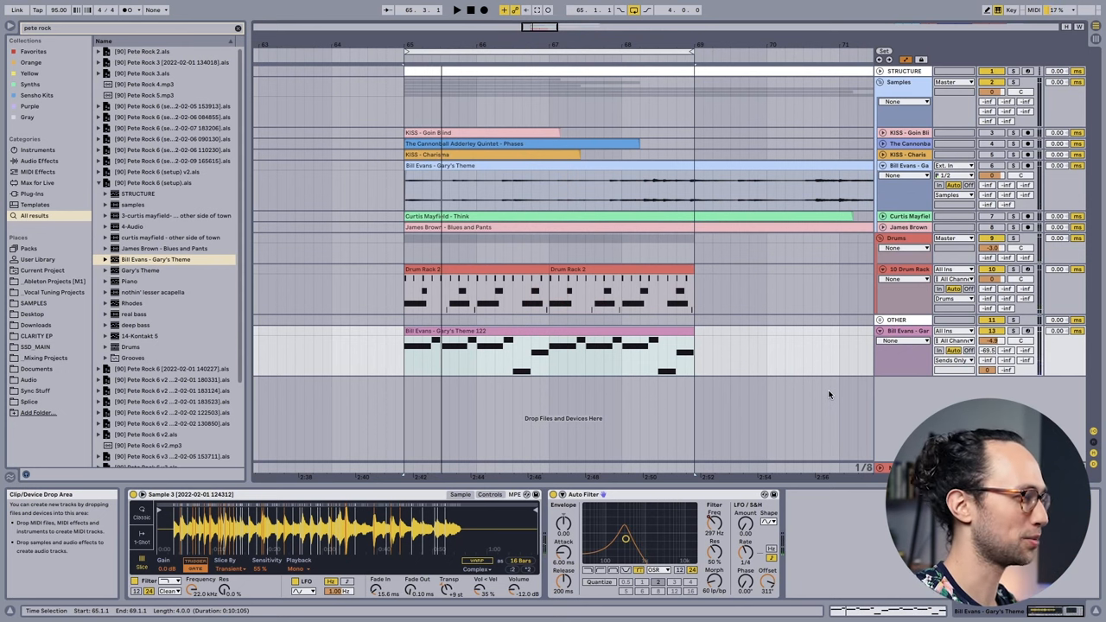
{"action": "left_click", "coordinate": [456, 10]}
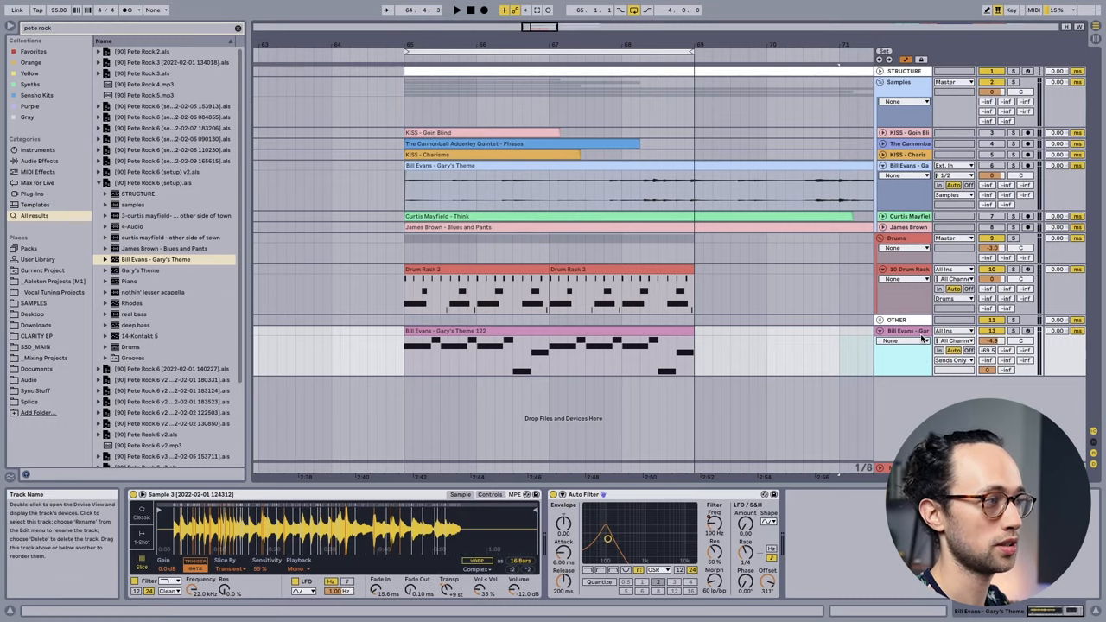
Step: Show the Auto Filter Frequency cutoff automation in the sample track's lane
{"action": "left_click", "coordinate": [902, 338]}
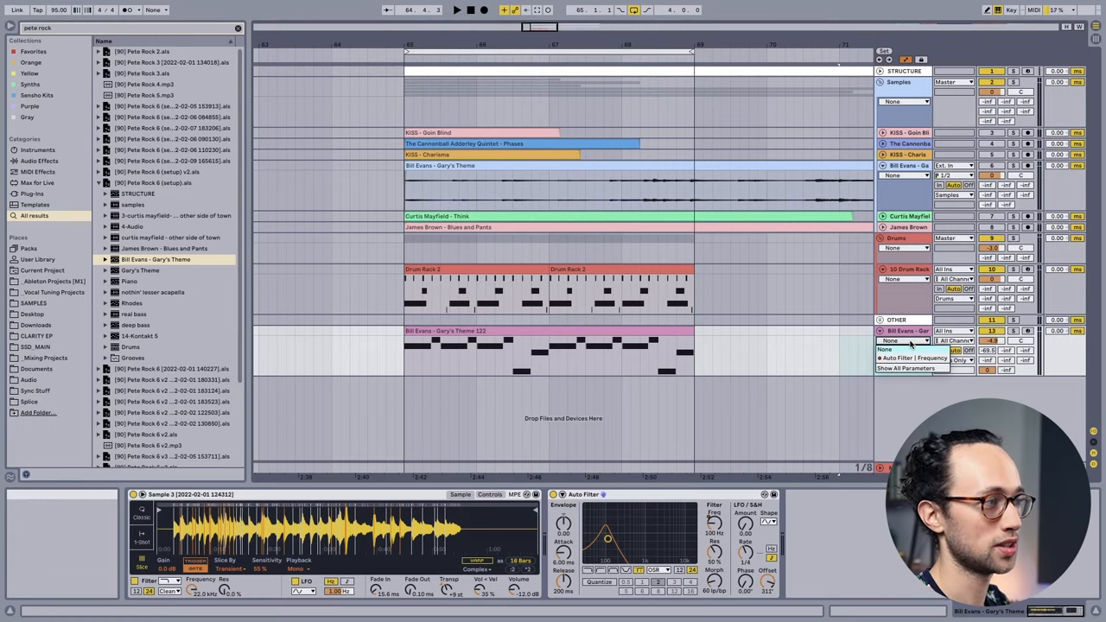
{"action": "left_click", "coordinate": [906, 358]}
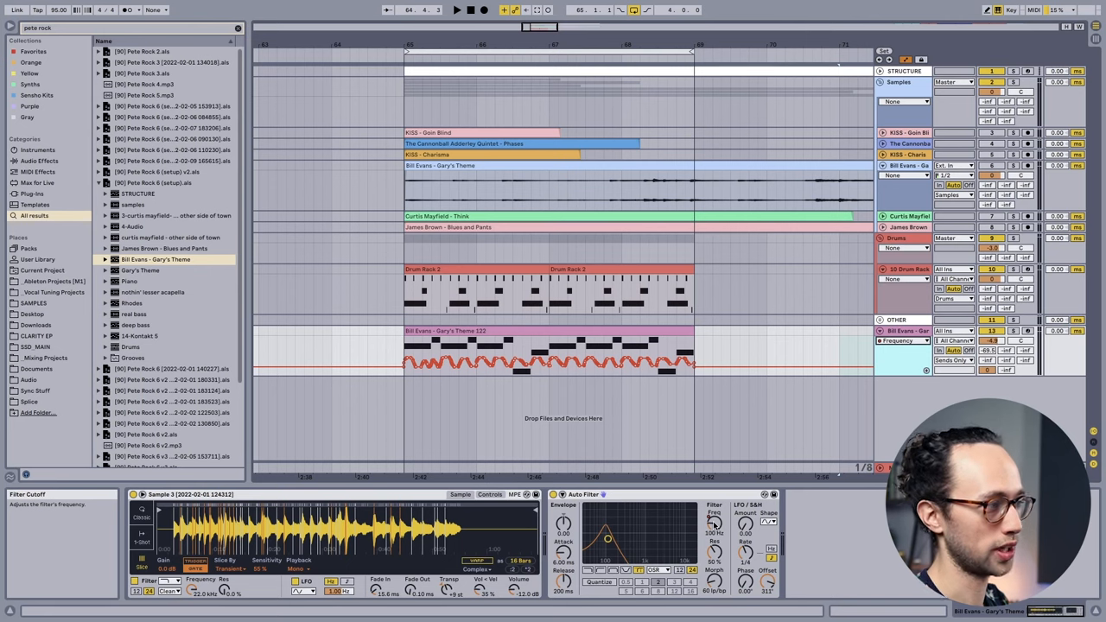
{"action": "right_click", "coordinate": [715, 512]}
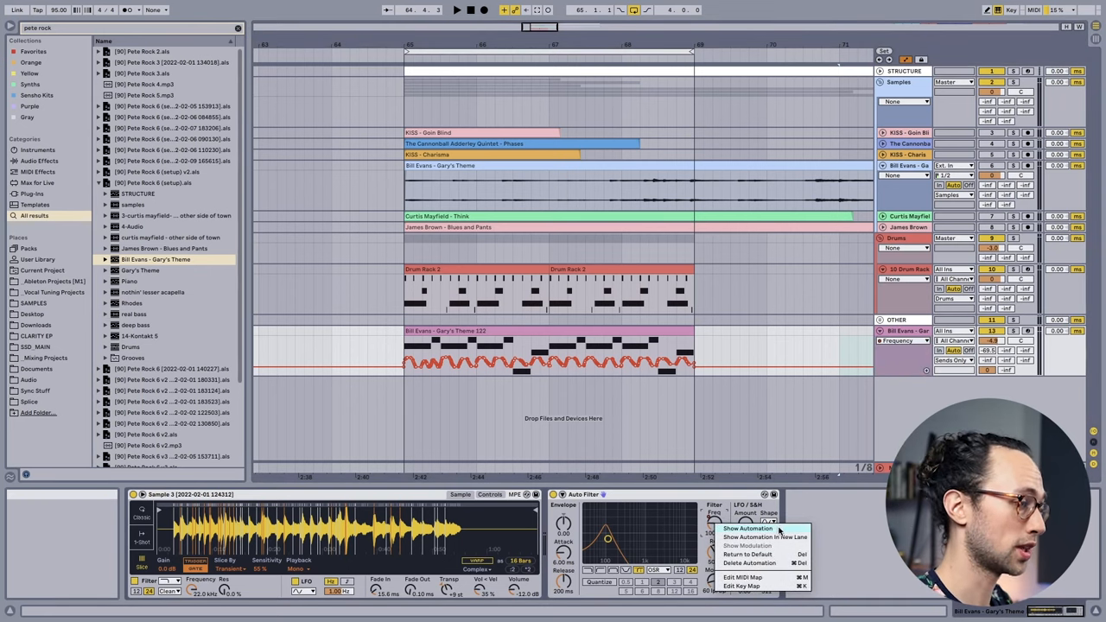
{"action": "left_click", "coordinate": [698, 436]}
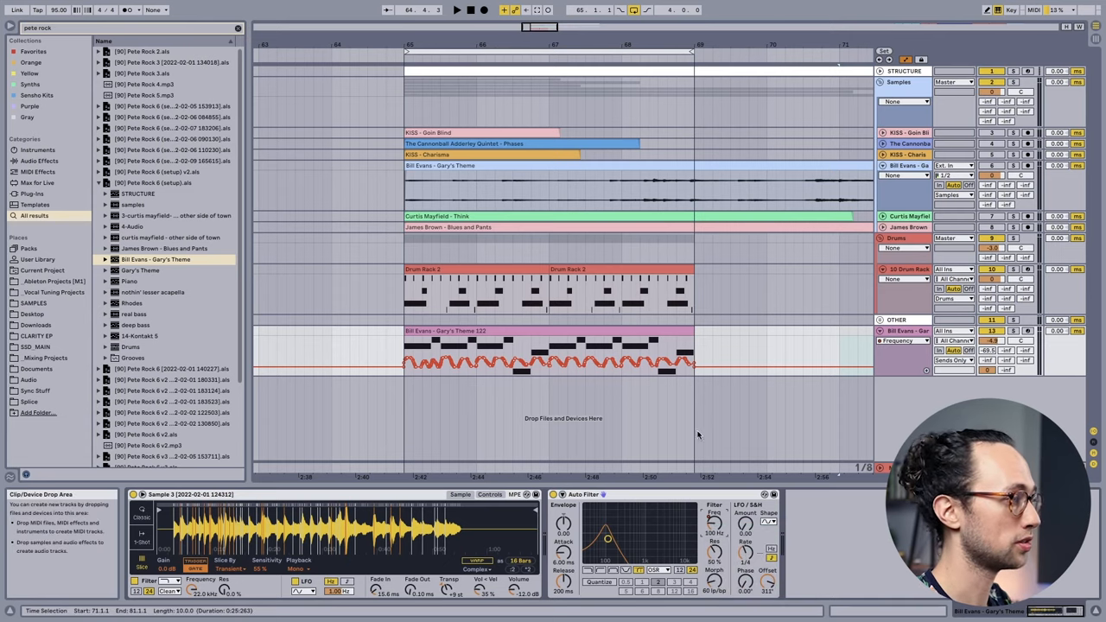